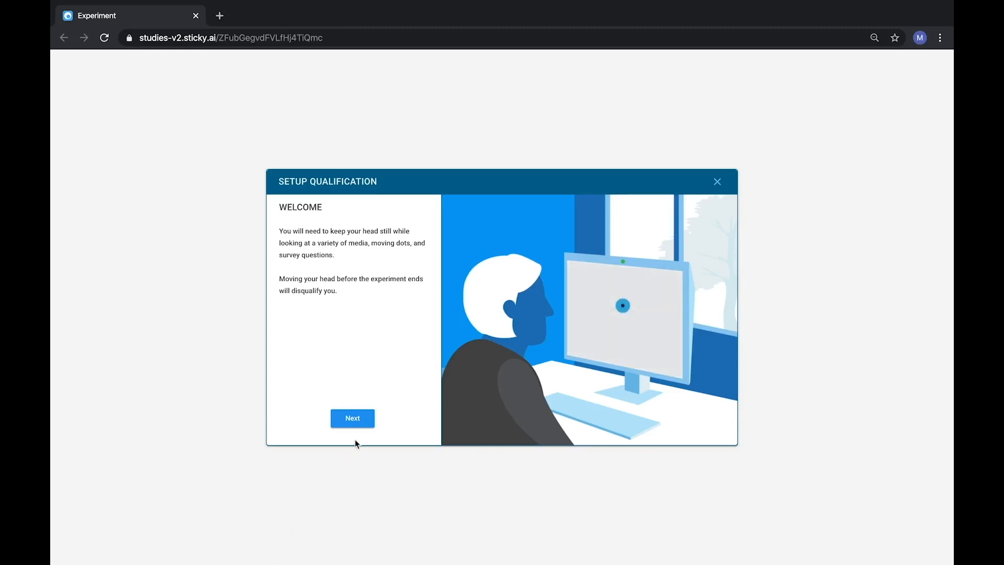
- Add the tobiipro.com Sticky product page as a 40-second media item advancing on time
left_click(351, 418)
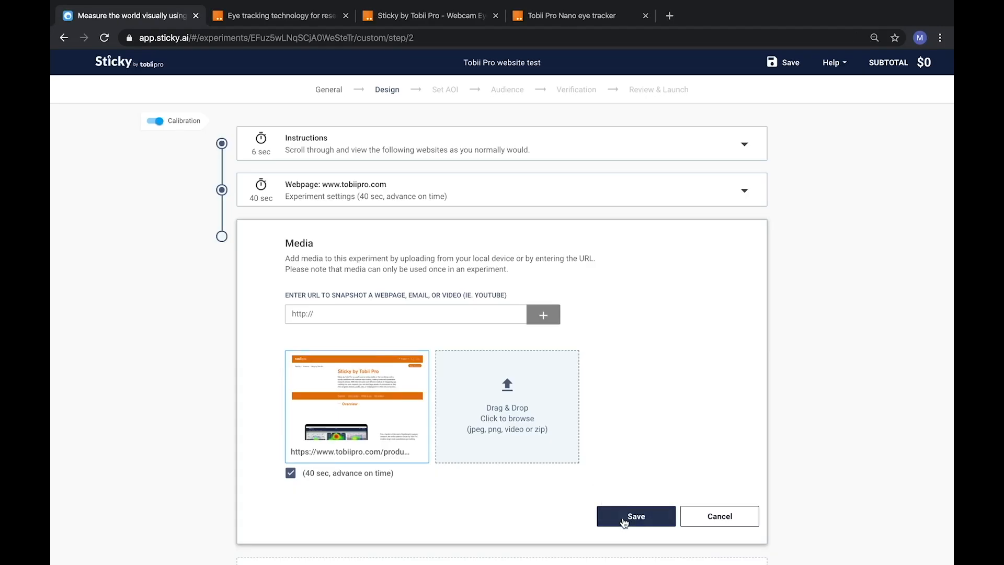
- Save the product page media item so it becomes the third design step
left_click(636, 516)
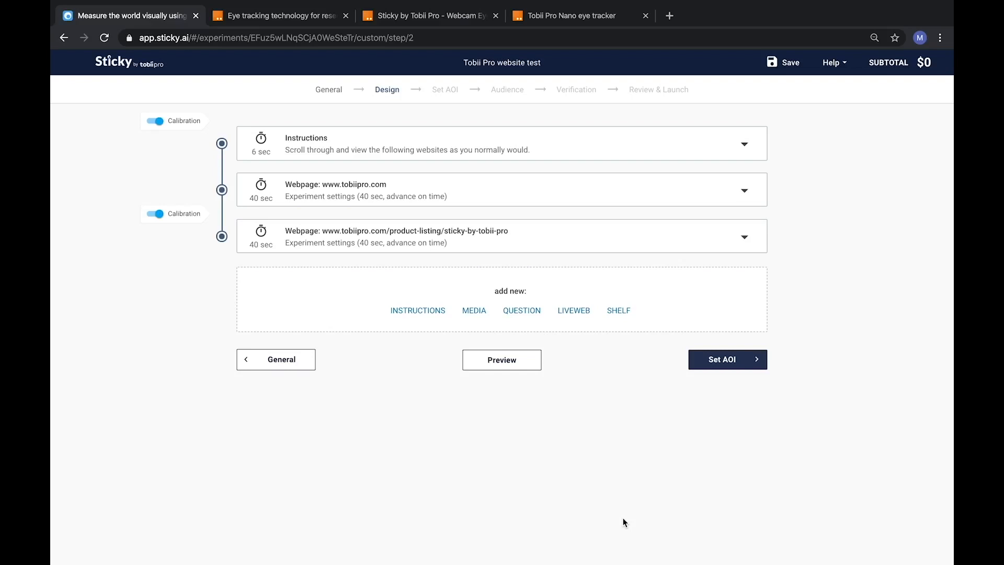
- Add the Tobii Pro Nano product page as another 40-second media item
left_click(474, 311)
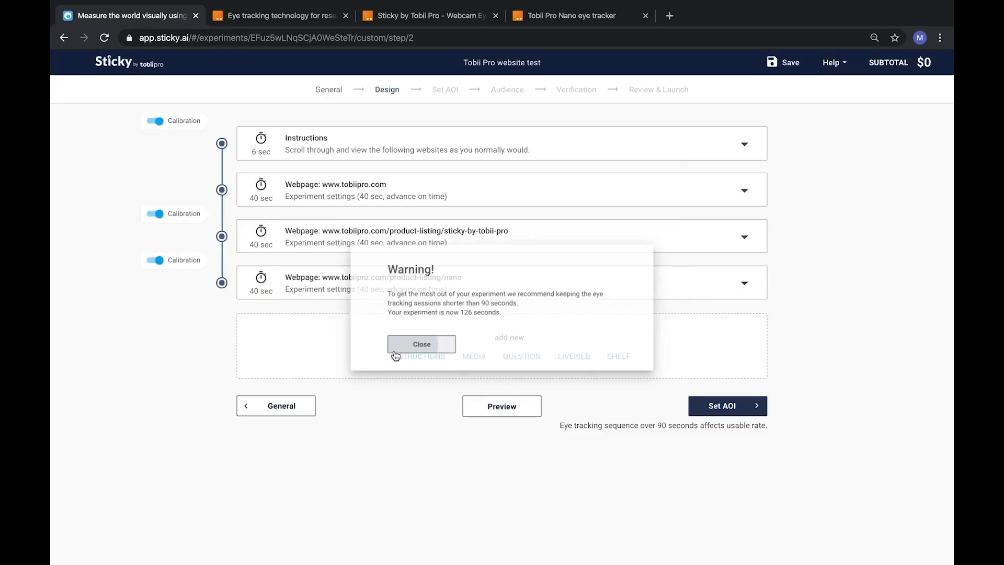
- Close the 126-second session warning and switch off a webpage's calibration checkpoint
left_click(421, 344)
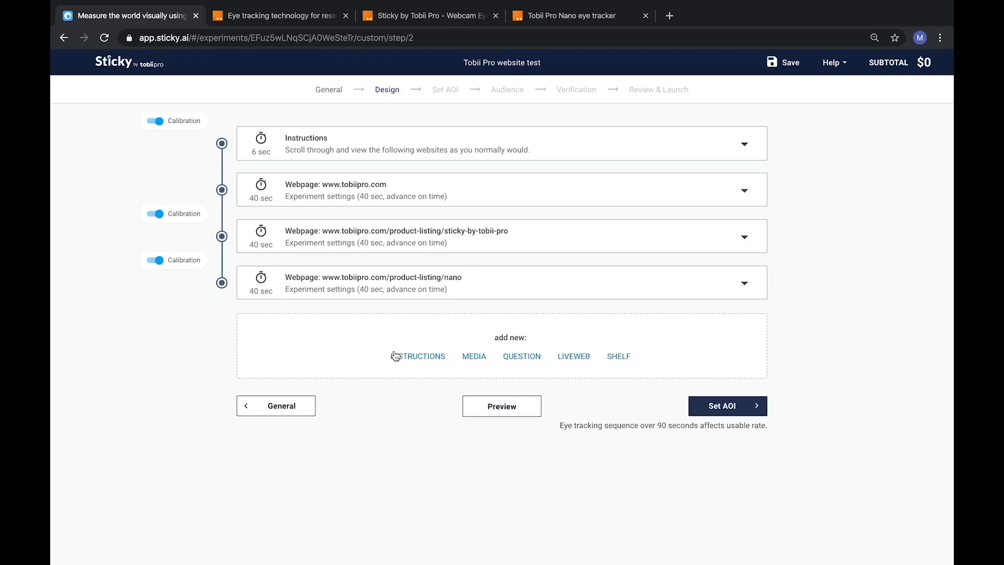
mouse_move(396, 356)
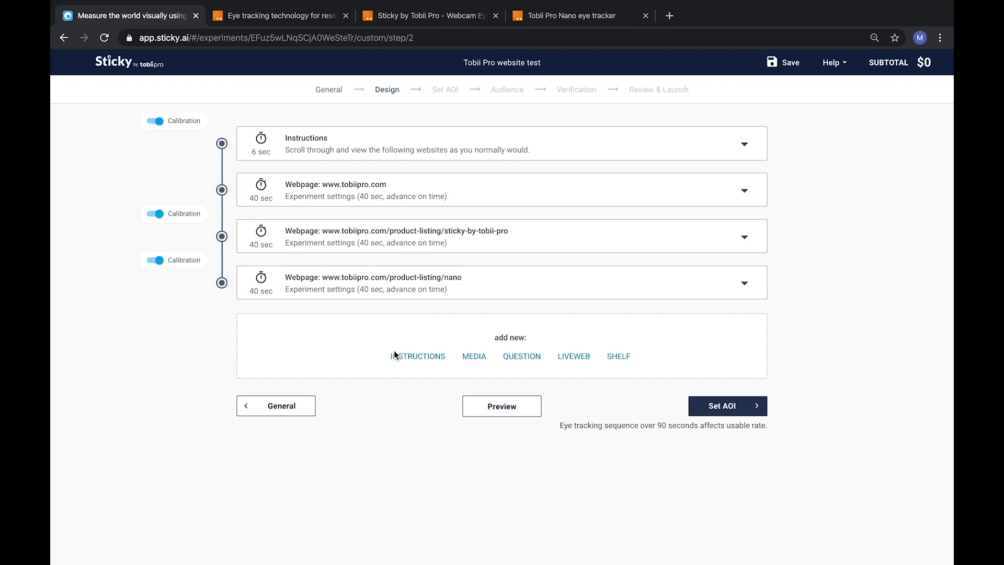
left_click(153, 260)
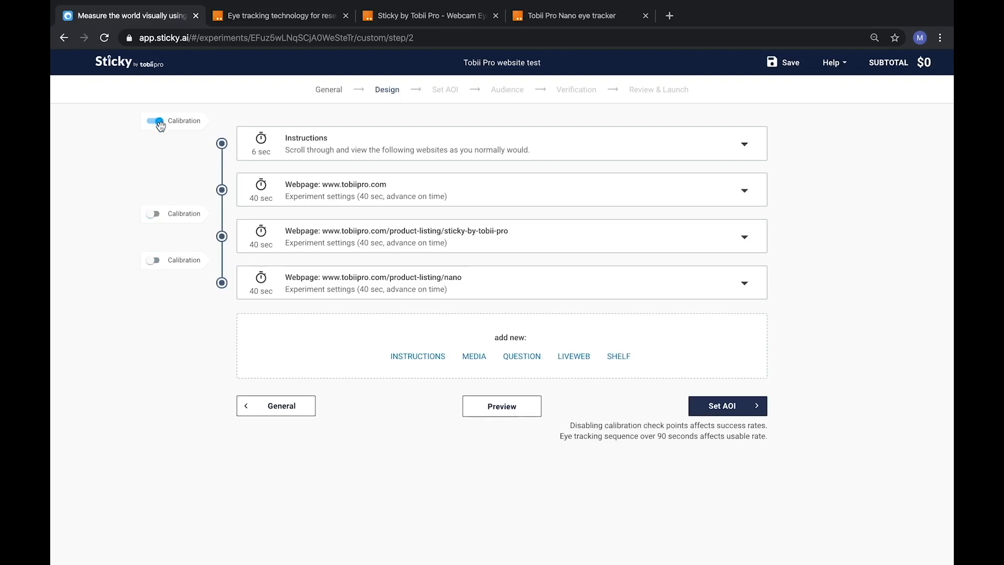
- Toggle the first calibration off and on, then enable calibration before the Sticky and Nano pages
left_click(154, 121)
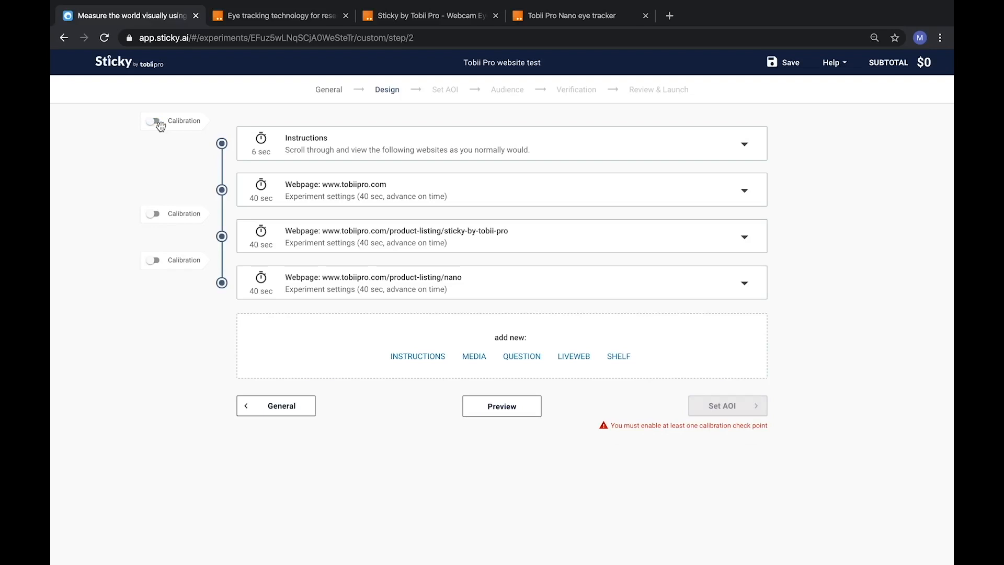
left_click(154, 121)
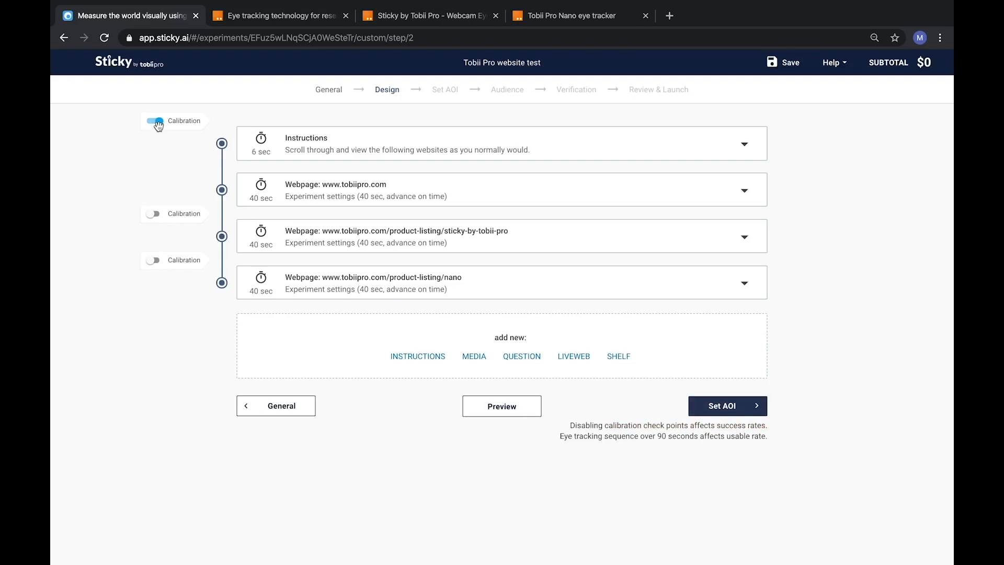
left_click(154, 121)
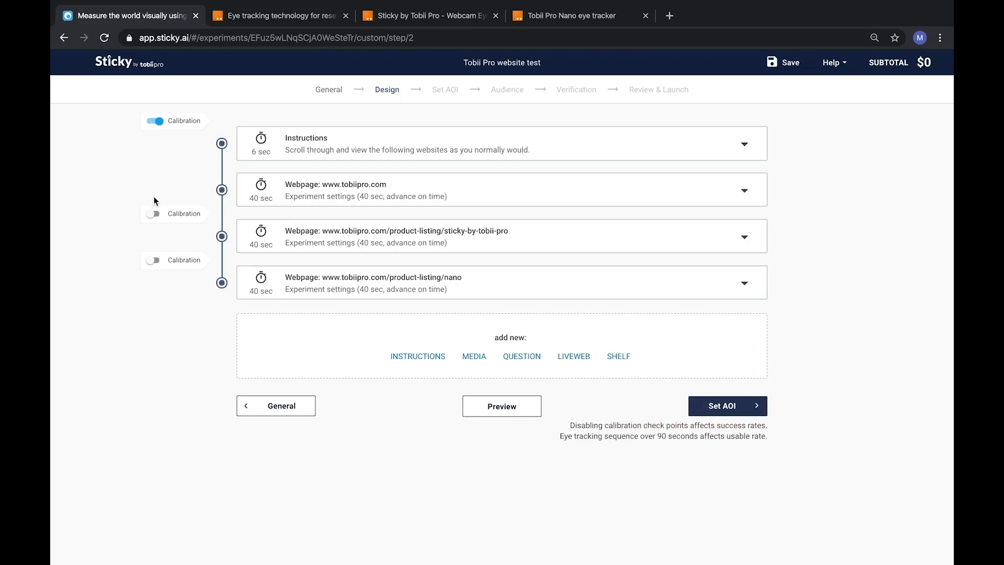
left_click(153, 213)
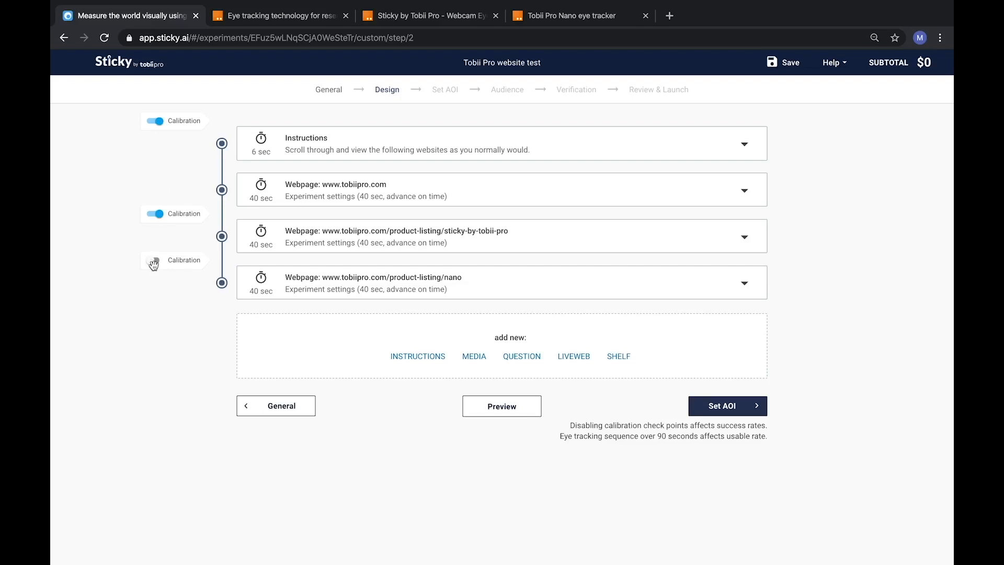
left_click(155, 260)
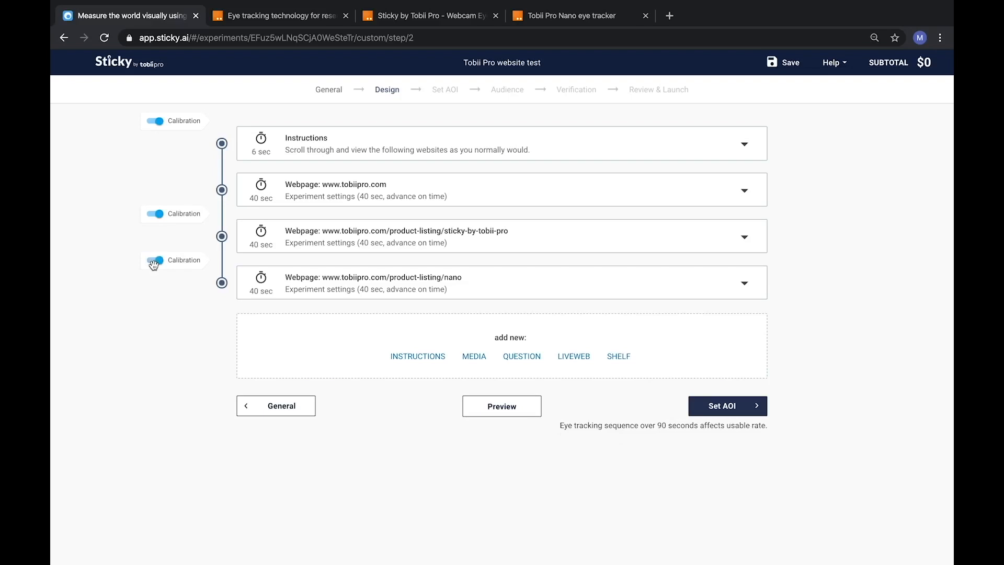